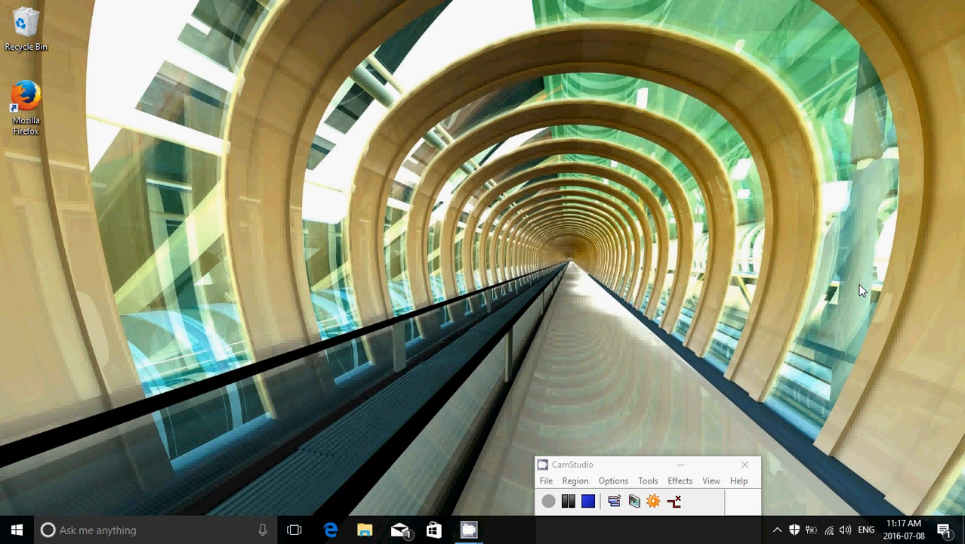
mouse_move(920, 492)
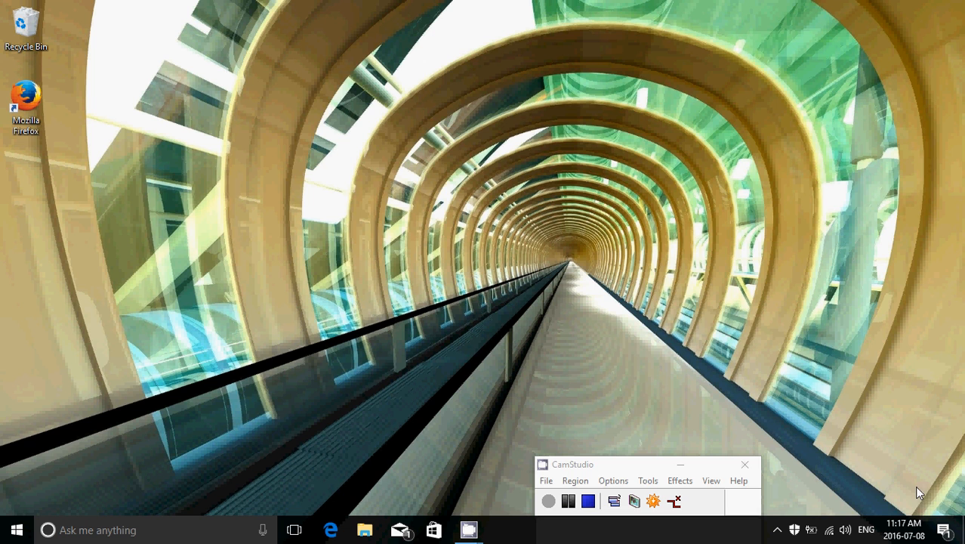
mouse_move(920, 505)
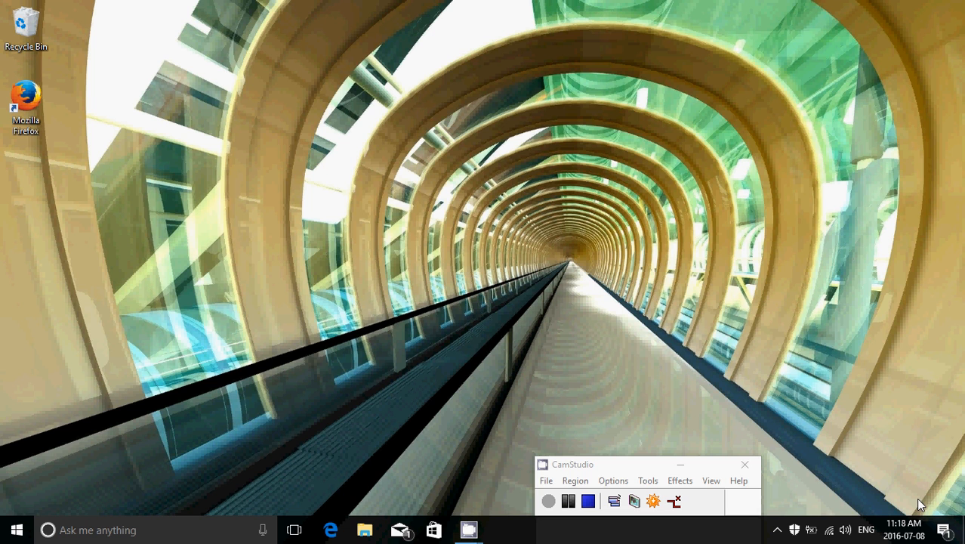
mouse_move(590, 399)
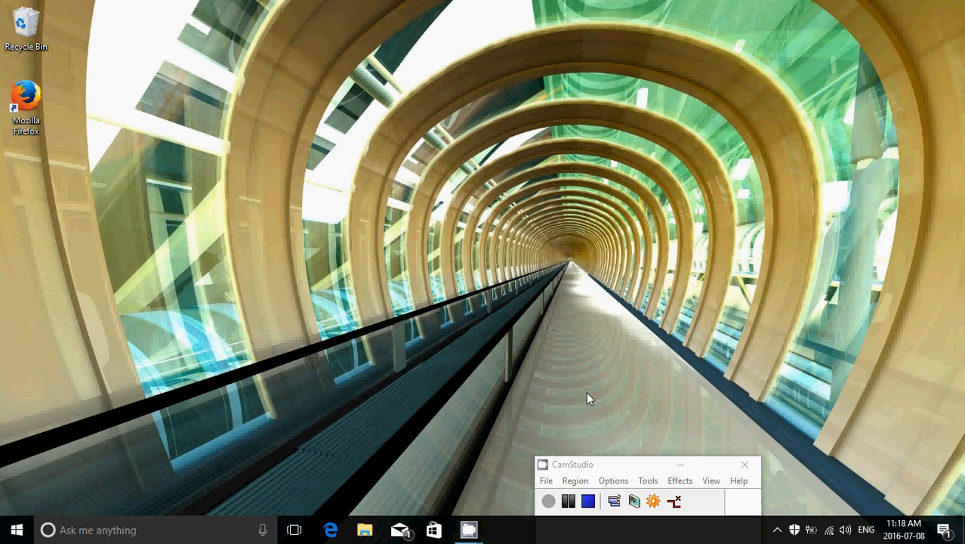
mouse_move(272, 280)
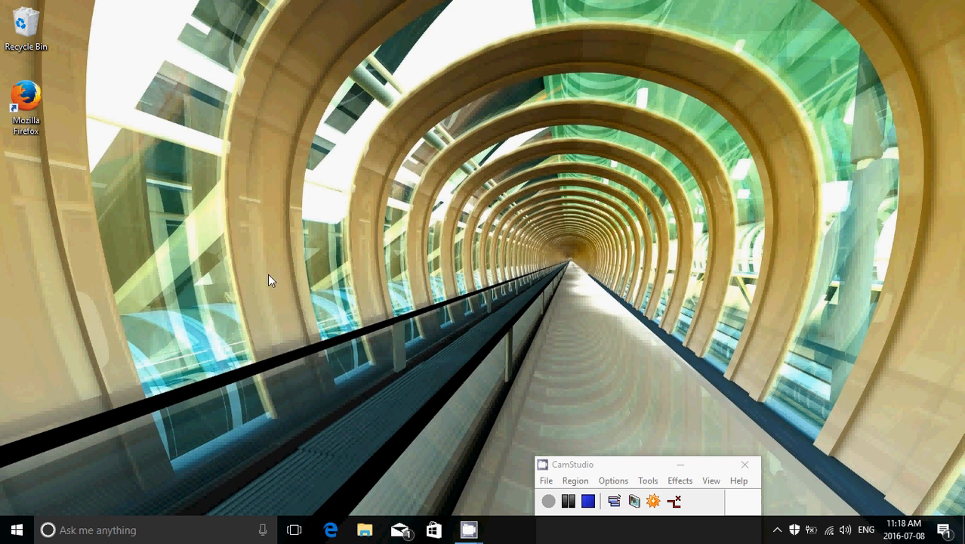
Step: Browse the Start menu, then clear the Mail notification from the Action Center
click(16, 529)
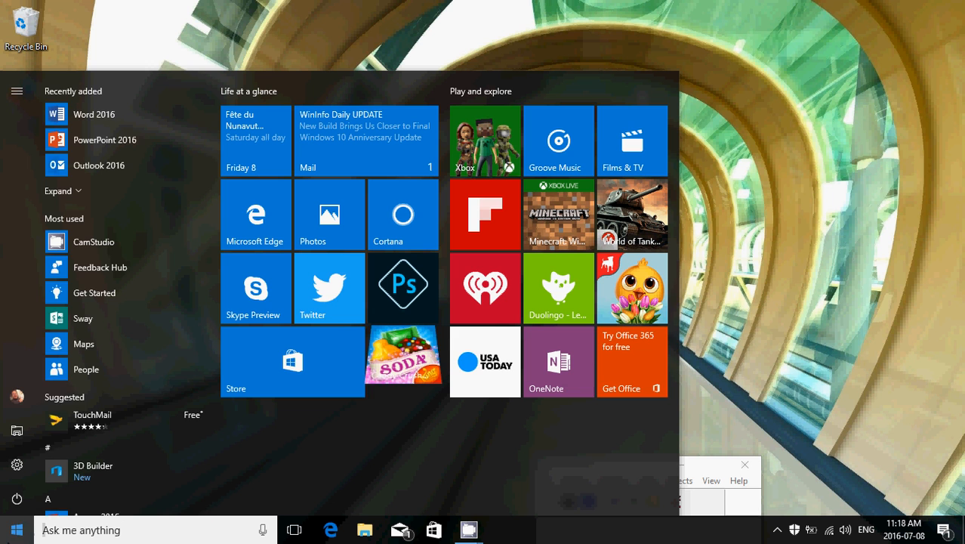
scroll(down, 3)
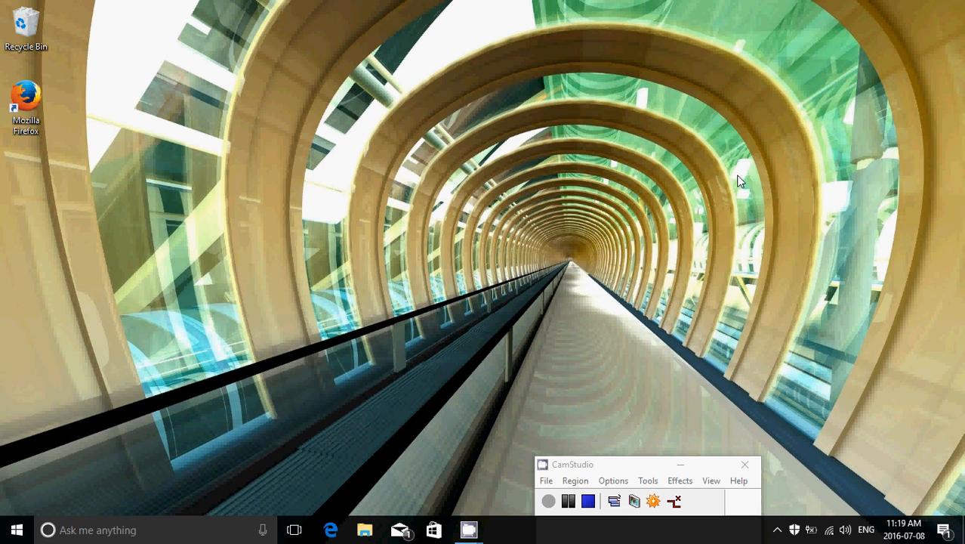
mouse_move(570, 281)
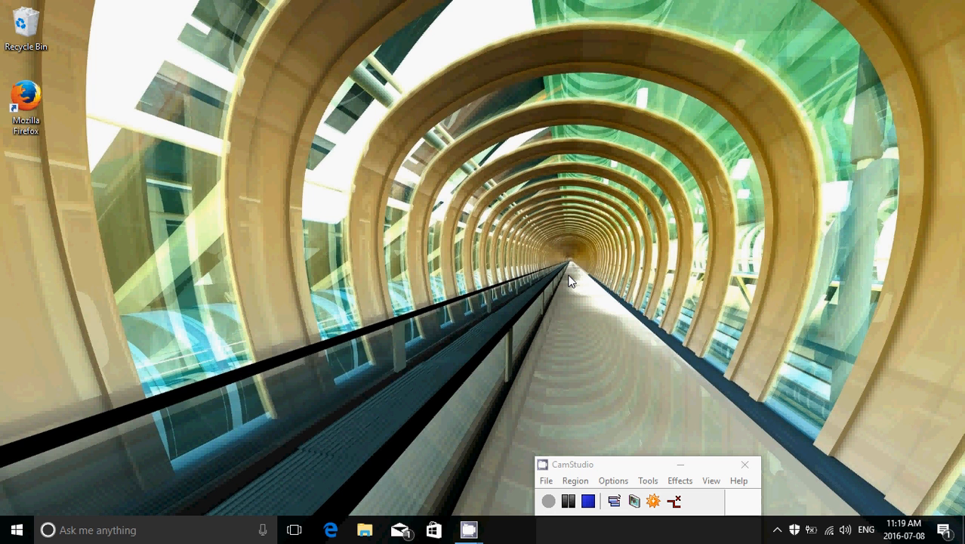
mouse_move(4, 496)
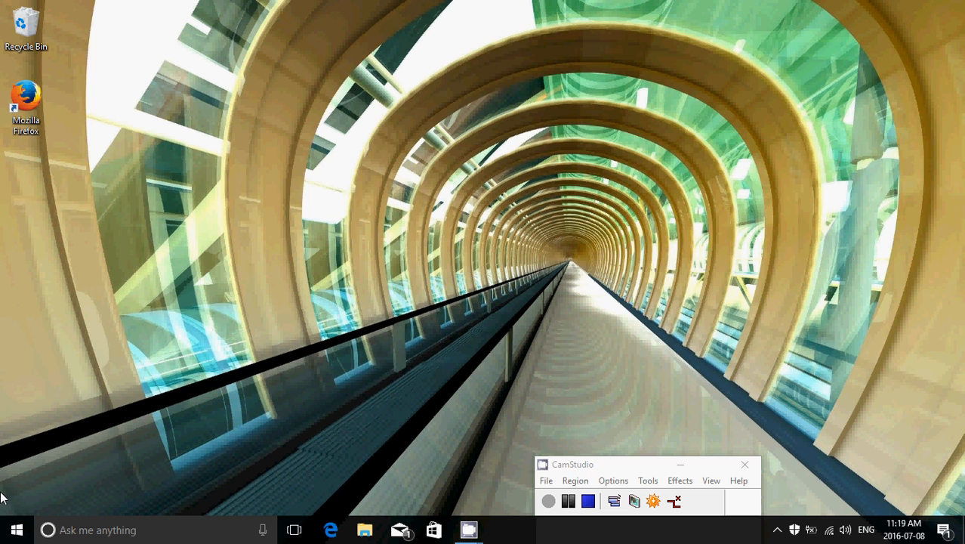
click(15, 530)
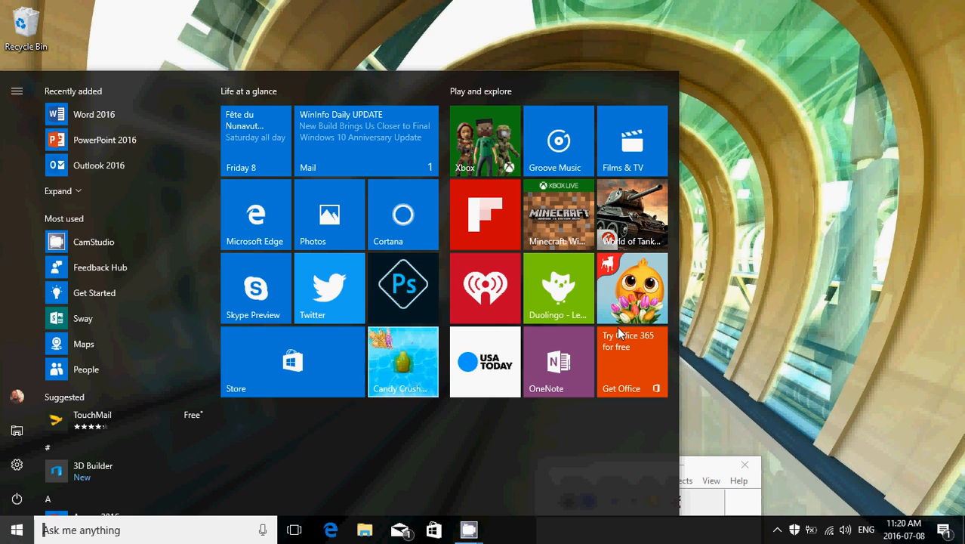
click(17, 528)
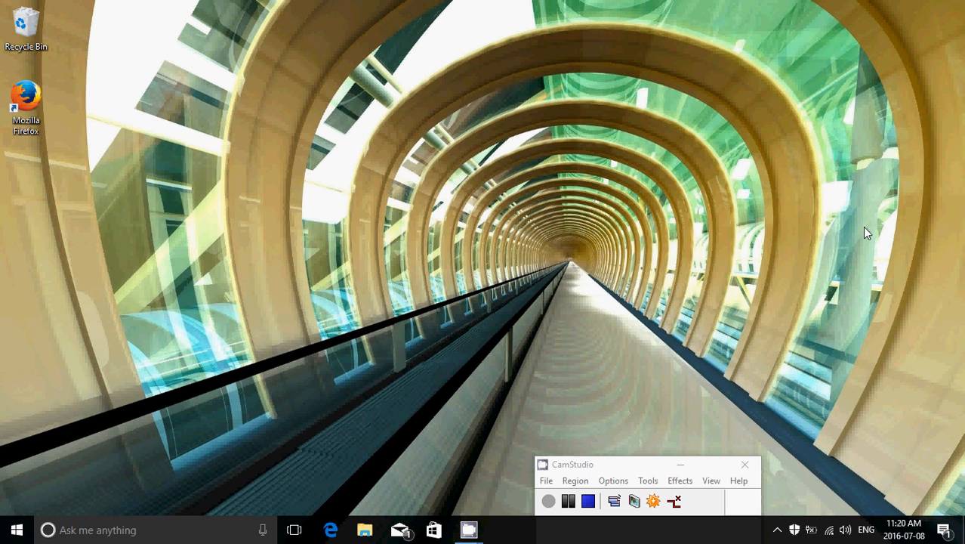
mouse_move(918, 225)
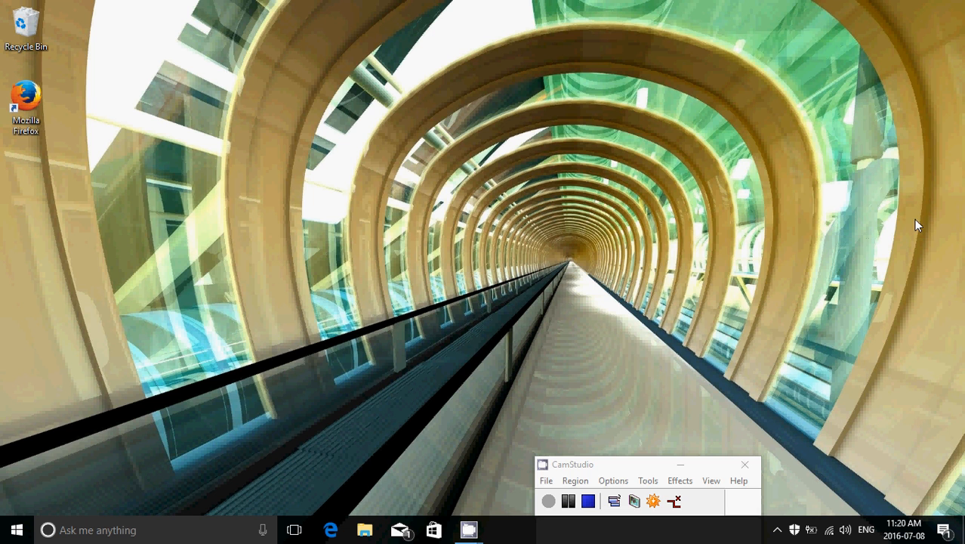
mouse_move(803, 367)
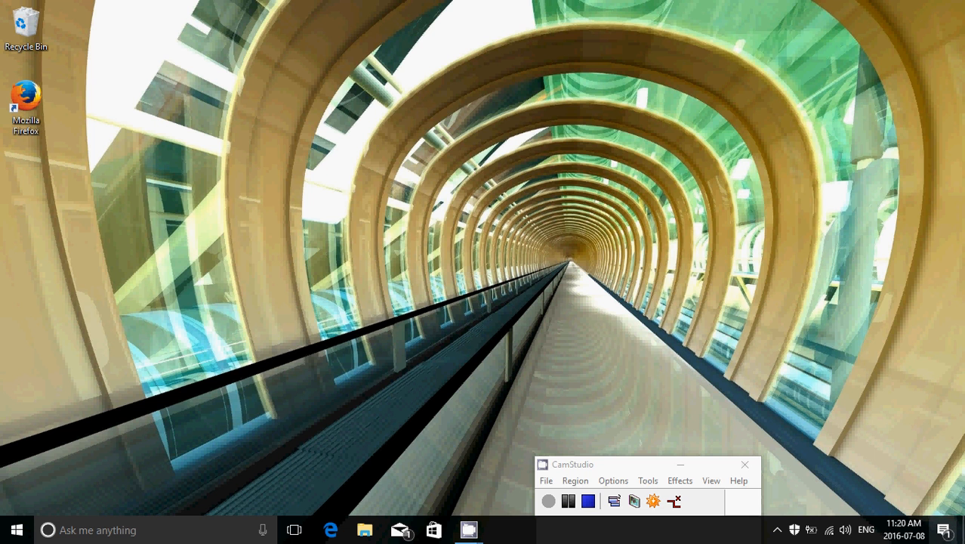
click(945, 529)
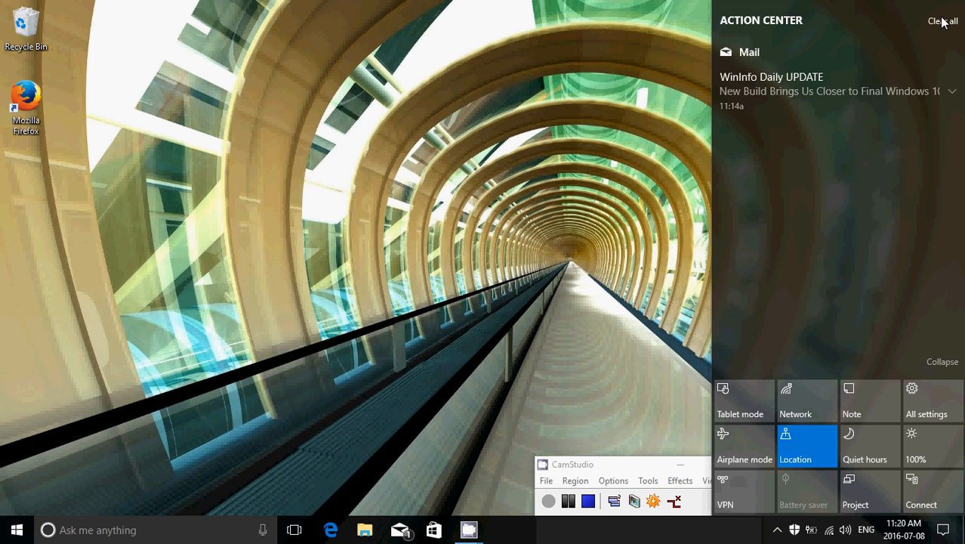
click(563, 149)
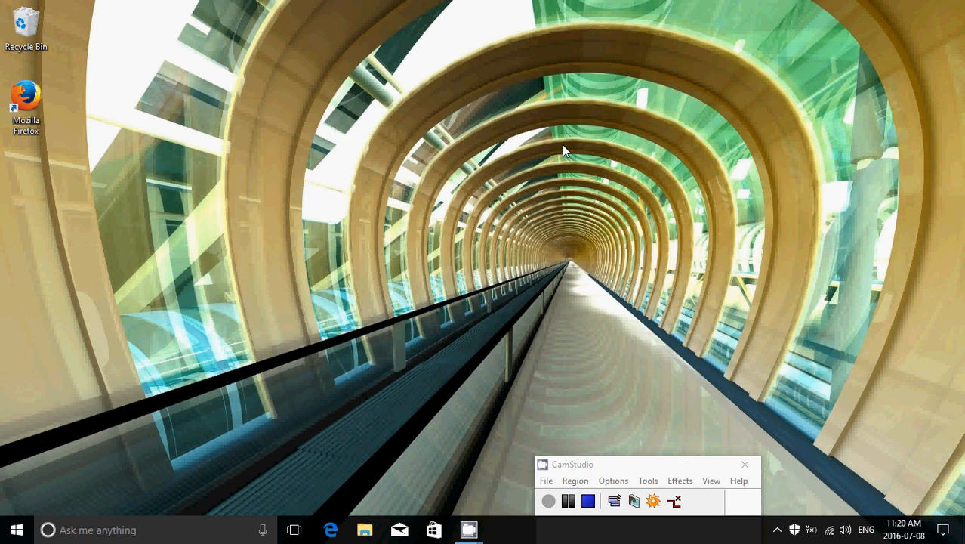
mouse_move(404, 252)
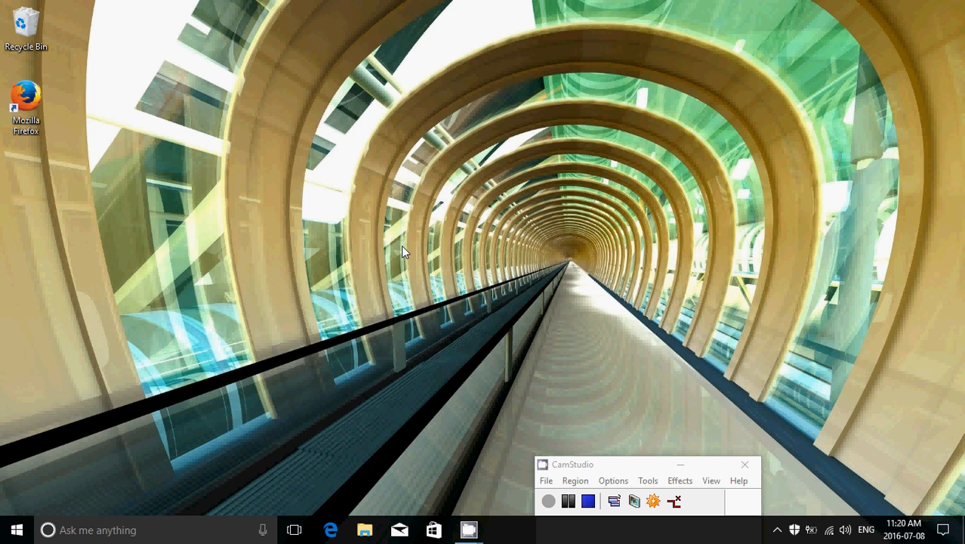
Step: Launch Edge and show the Extensions pane listing four installed extensions, all off
click(331, 529)
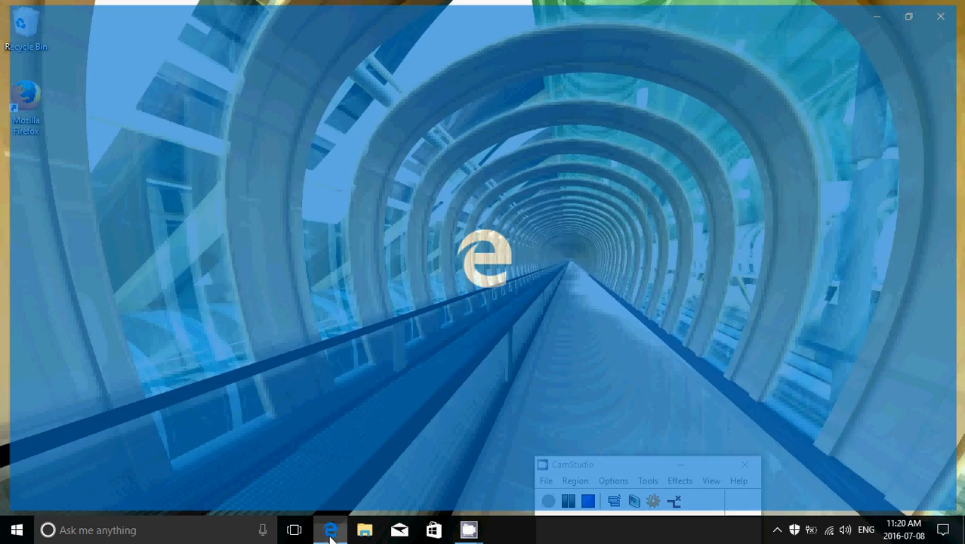
click(331, 530)
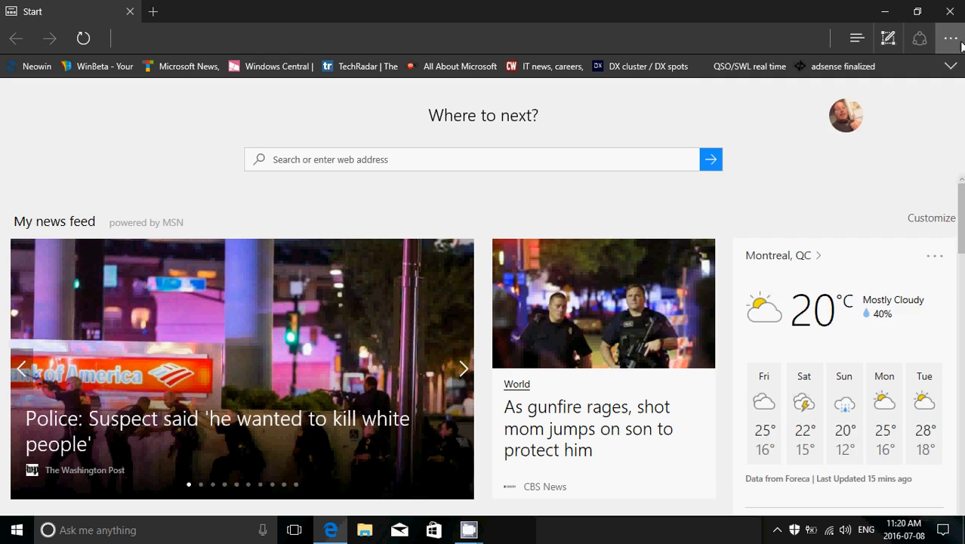
click(950, 38)
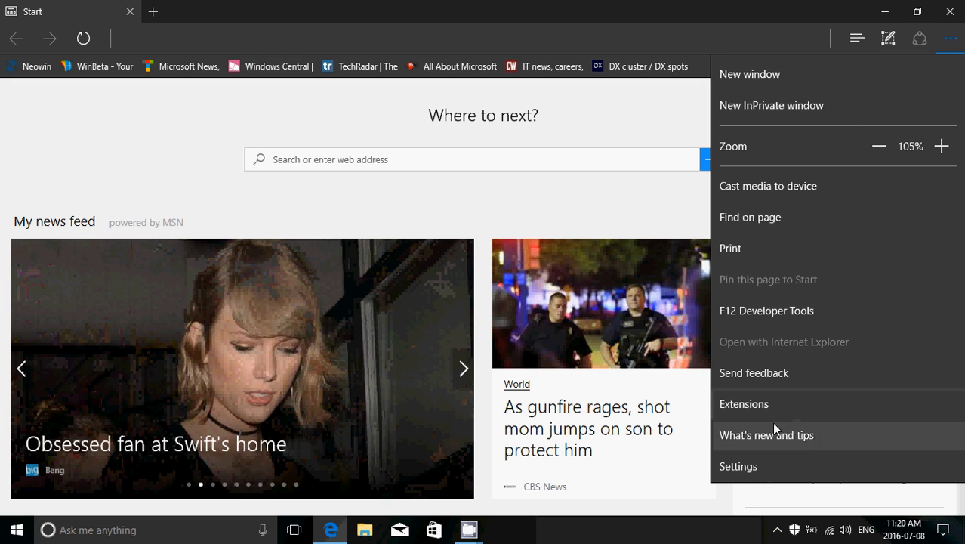
mouse_move(821, 413)
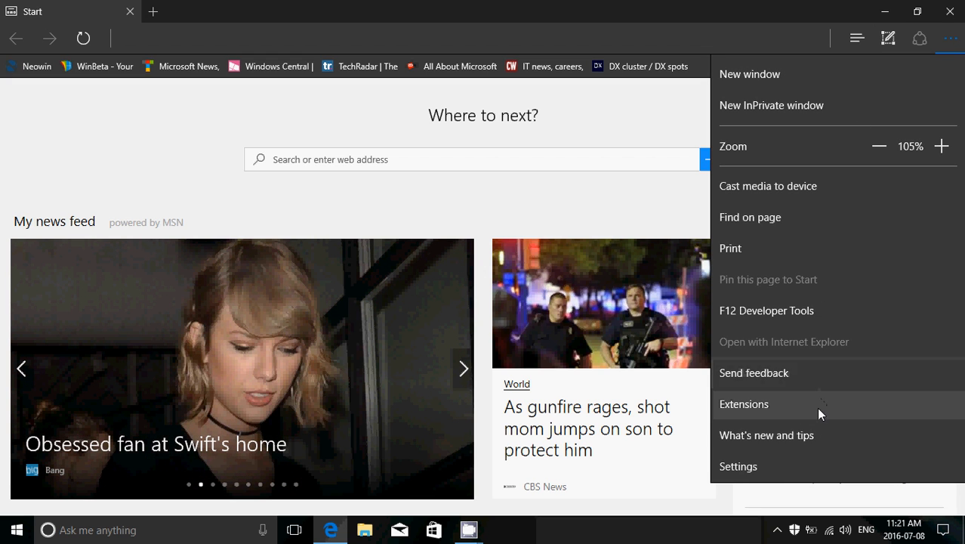
click(744, 403)
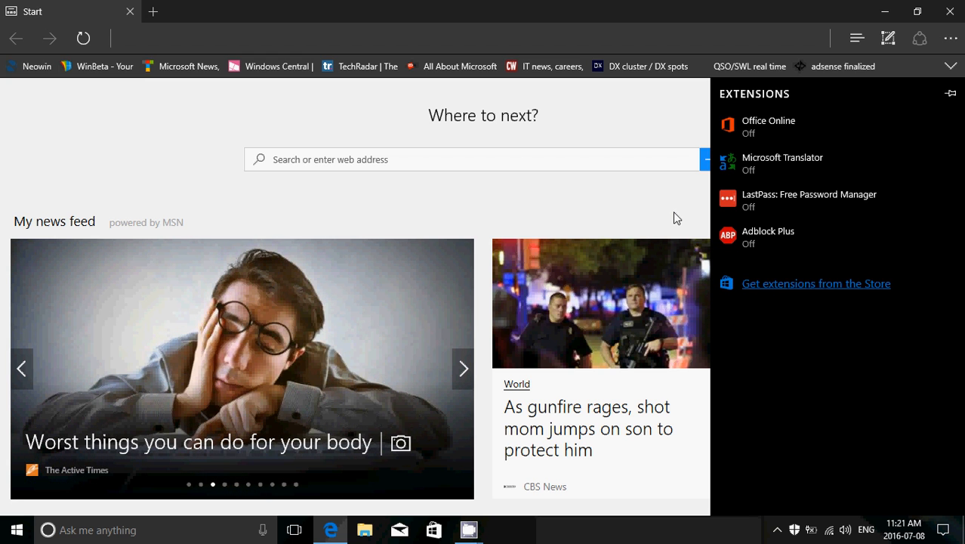
mouse_move(788, 288)
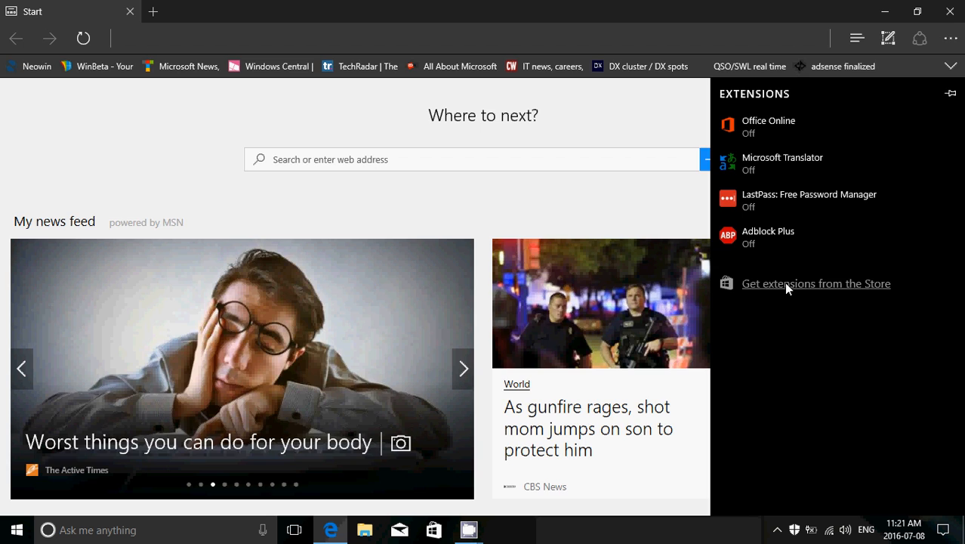
Step: Open the Store's Extensions for Microsoft Edge page, then close the Store
click(816, 283)
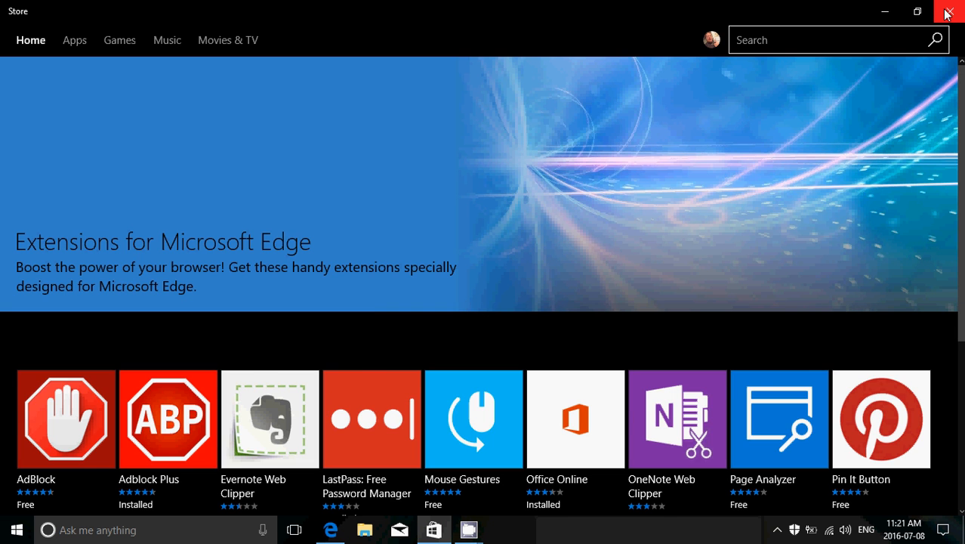
click(949, 13)
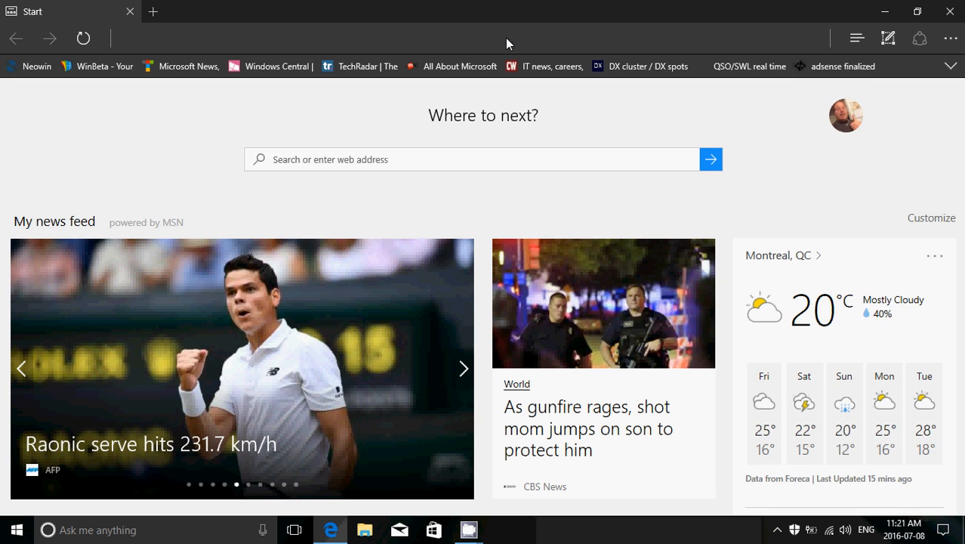
scroll(down, 3)
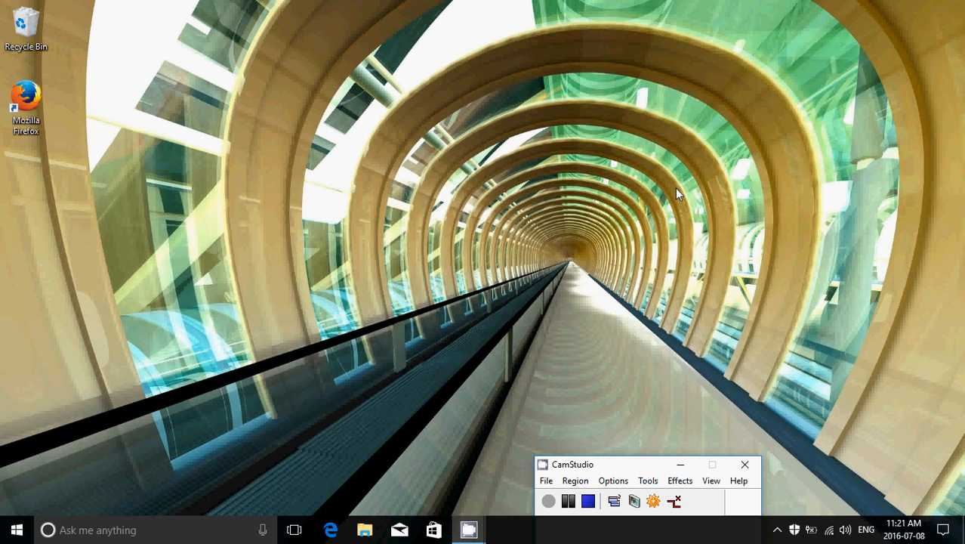
mouse_move(385, 266)
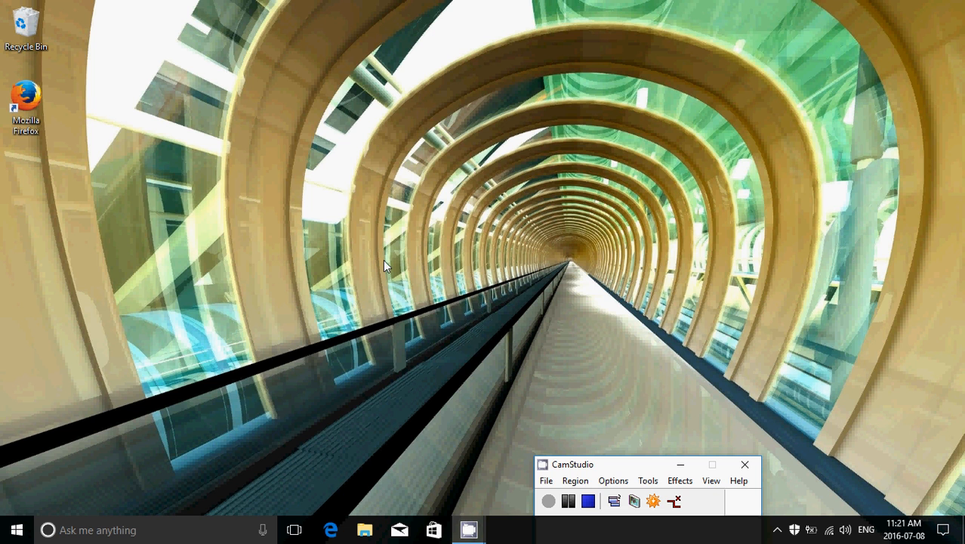
mouse_move(386, 284)
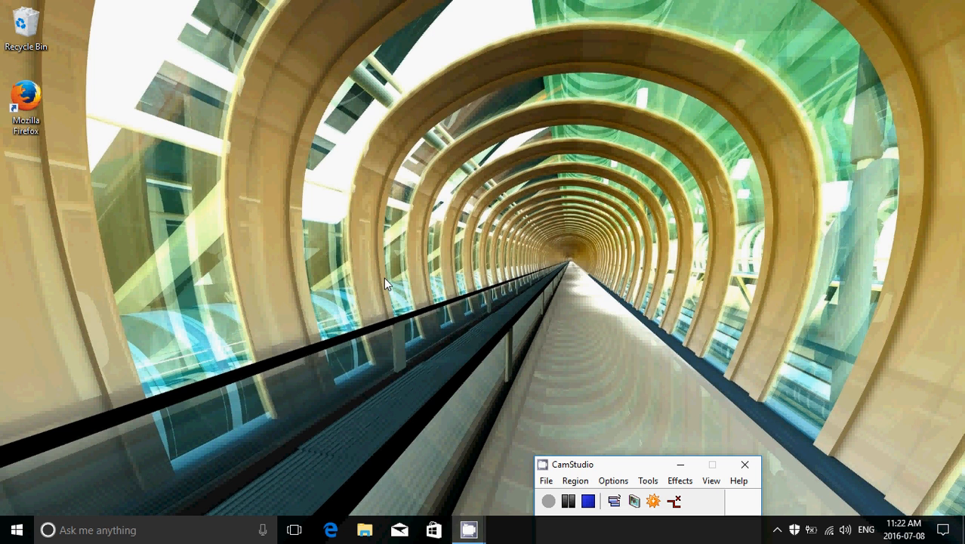
mouse_move(266, 351)
text(w)
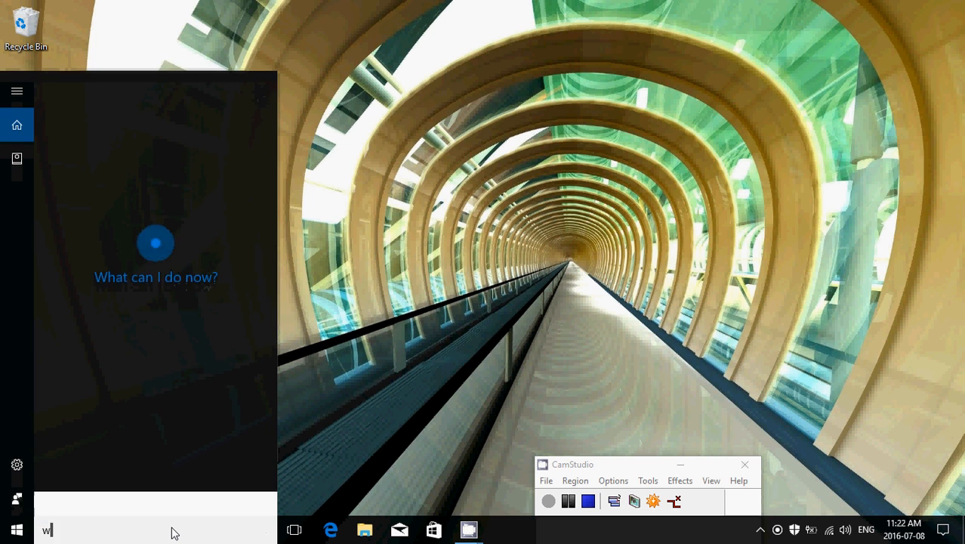
Step: Run winver to show About Windows (Version 1607, OS Build 14383.0), then dismiss it
text(in)
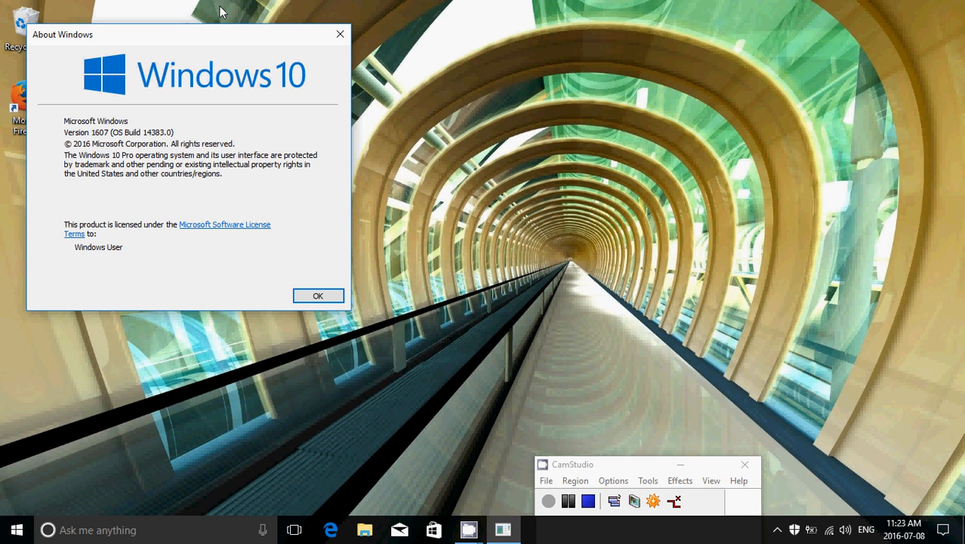
mouse_move(357, 42)
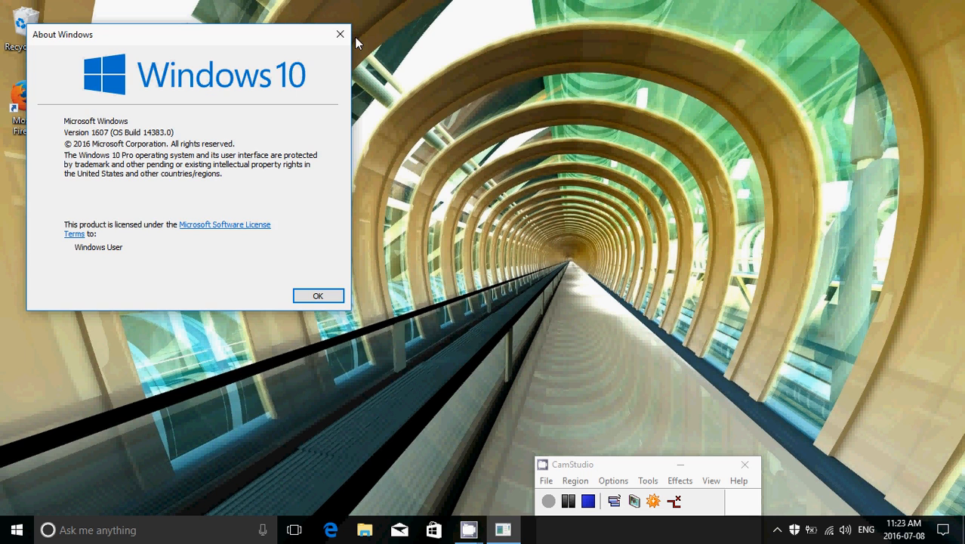
click(318, 295)
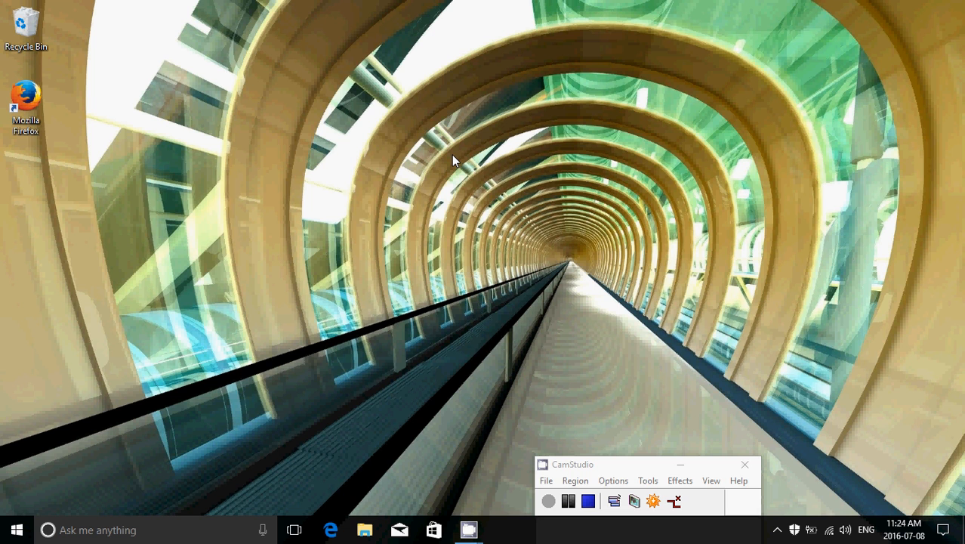
mouse_move(399, 237)
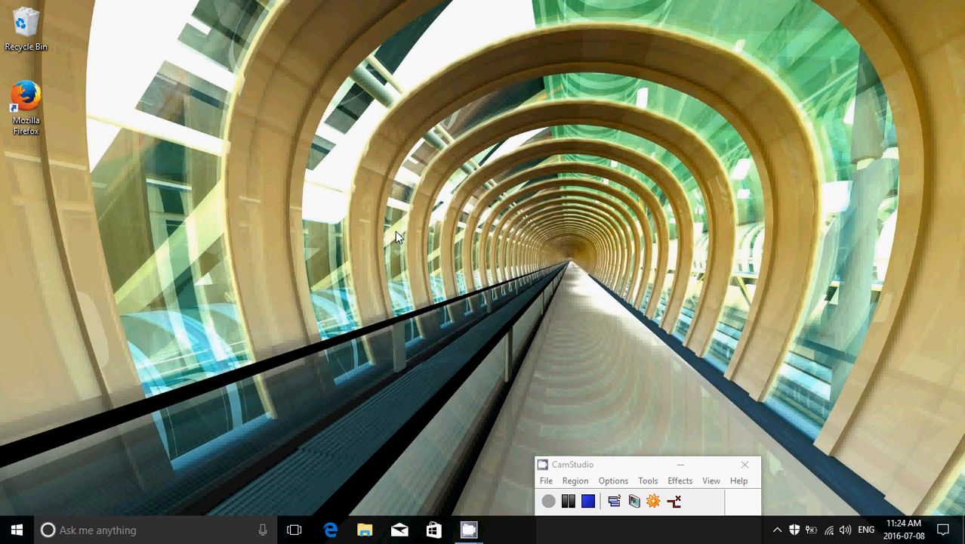